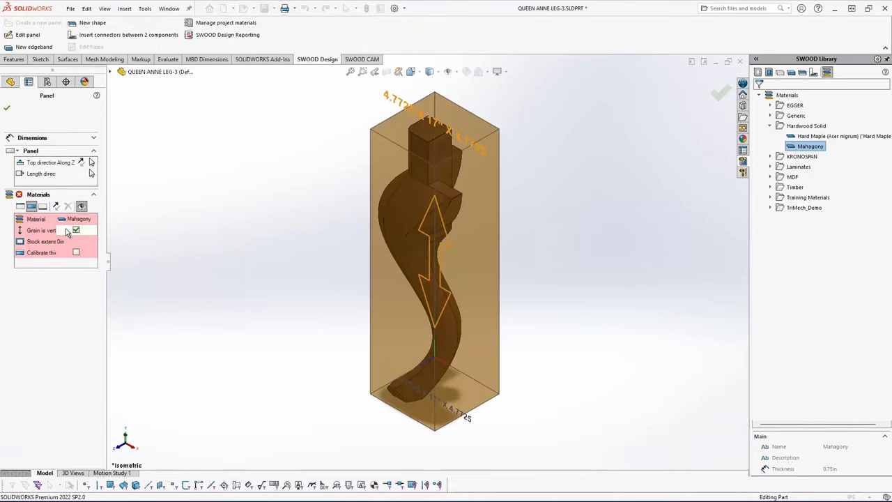
- Accept Material: Mahogany for the Queen Anne leg panel in the SWOOD Panel PropertyManager
{"action": "left_click", "coordinate": [75, 230]}
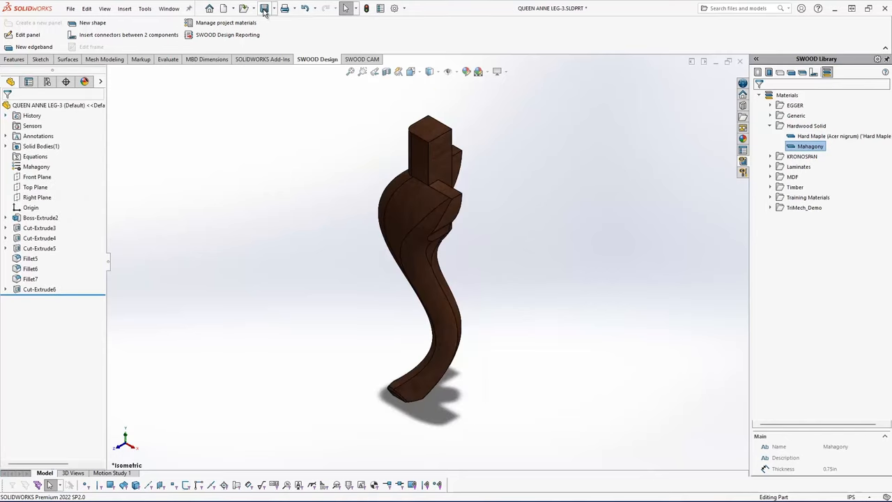
{"action": "mouse_move", "coordinate": [265, 9]}
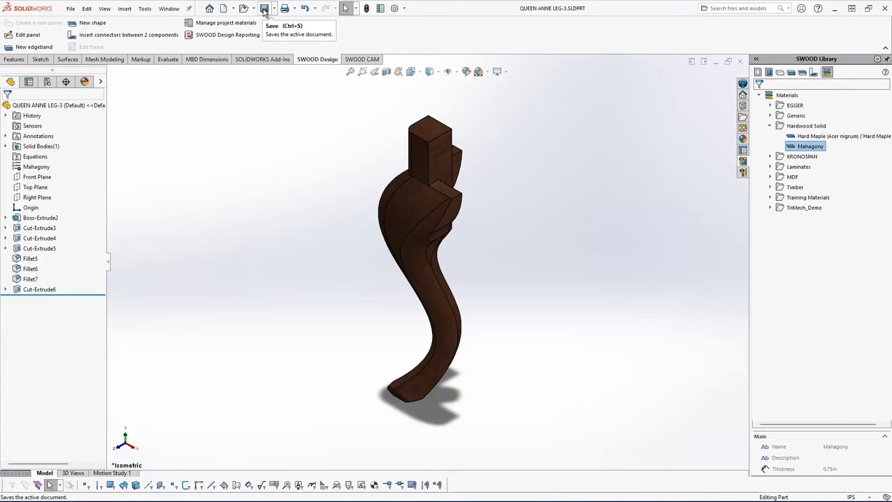
{"action": "mouse_move", "coordinate": [218, 9]}
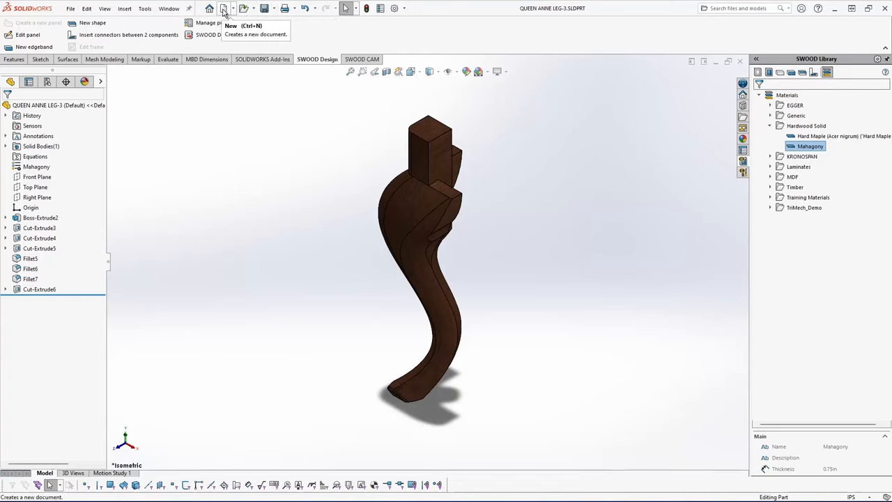
- Create a new assembly and insert QUEEN ANNE LEG-3 as its first component
{"action": "left_click", "coordinate": [223, 9]}
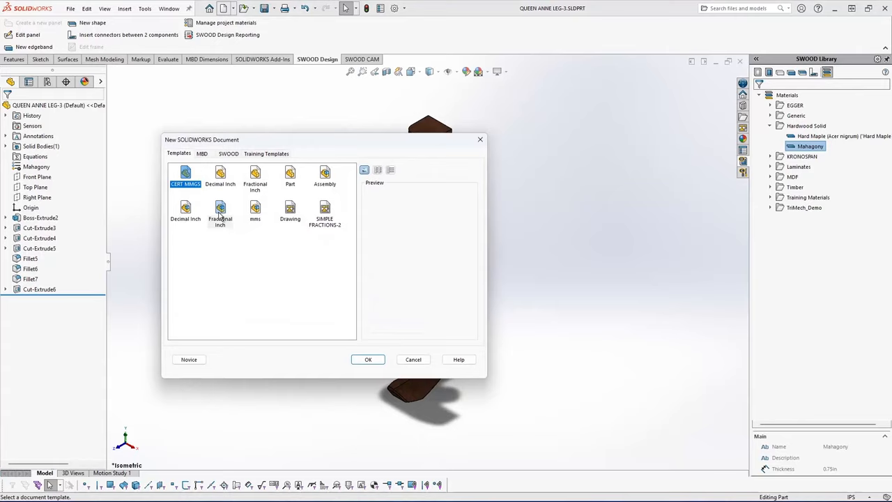
{"action": "left_click", "coordinate": [368, 359]}
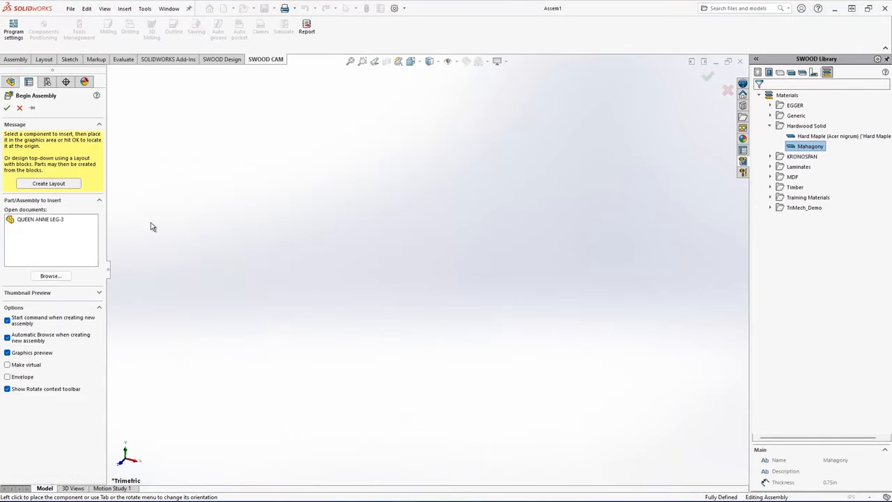
{"action": "left_click", "coordinate": [39, 219]}
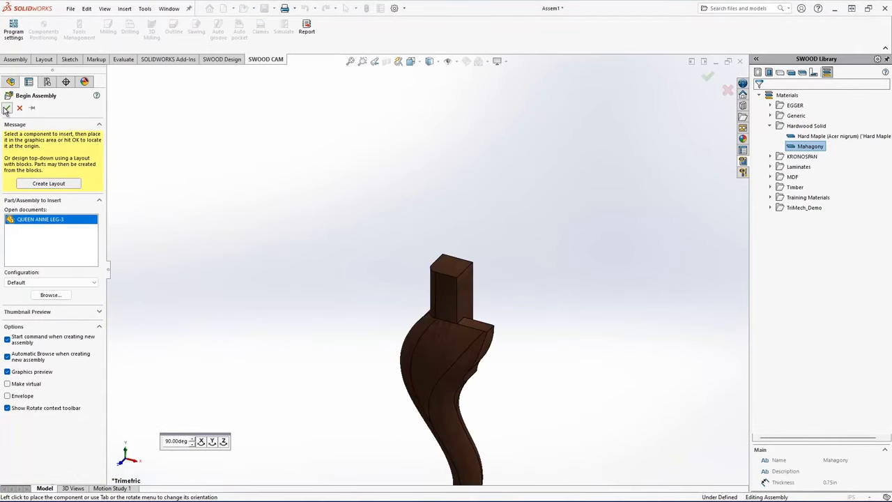
{"action": "left_click", "coordinate": [6, 109]}
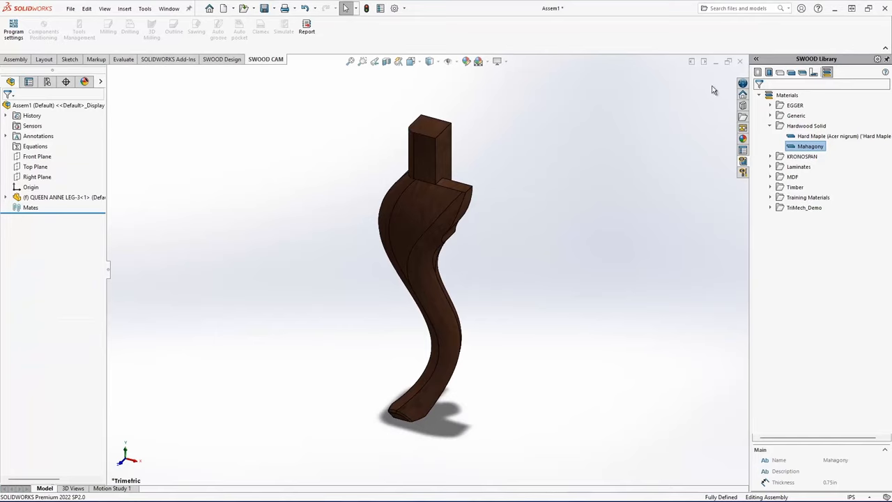
{"action": "mouse_move", "coordinate": [782, 72]}
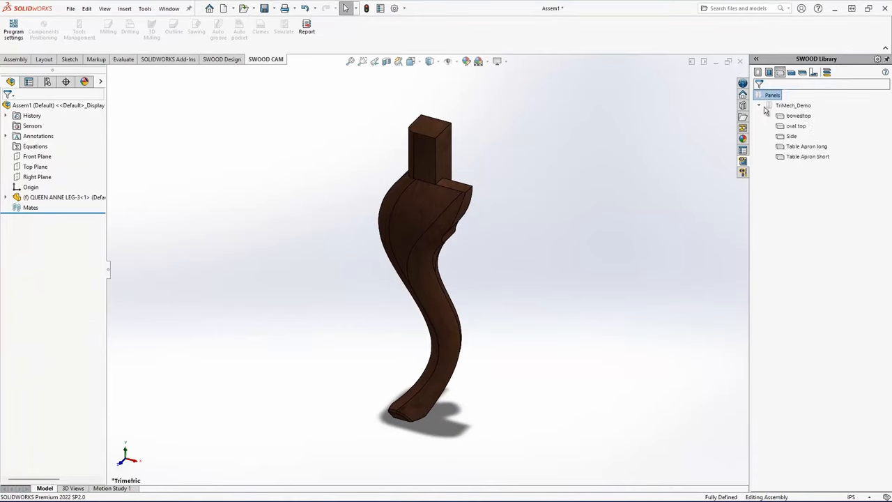
- Drag Table Apron long from the SWOOD Library Panels into the assembly beside the leg
{"action": "left_click", "coordinate": [805, 146]}
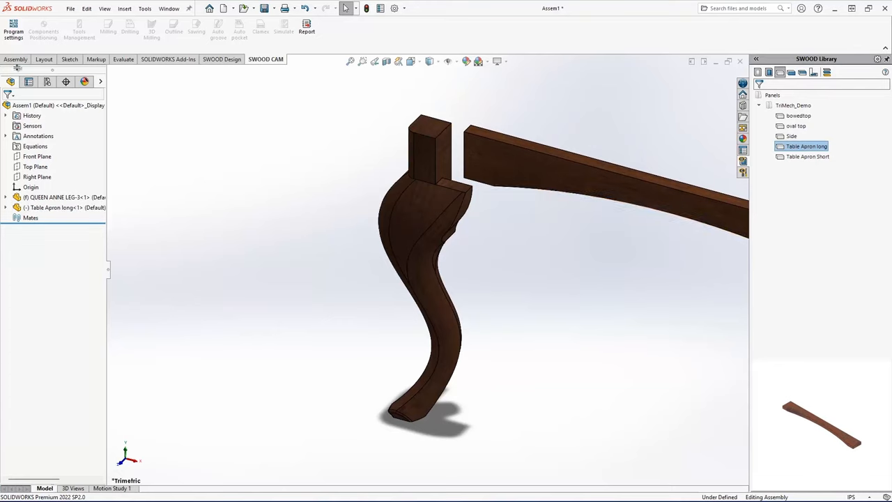
{"action": "left_click", "coordinate": [16, 59]}
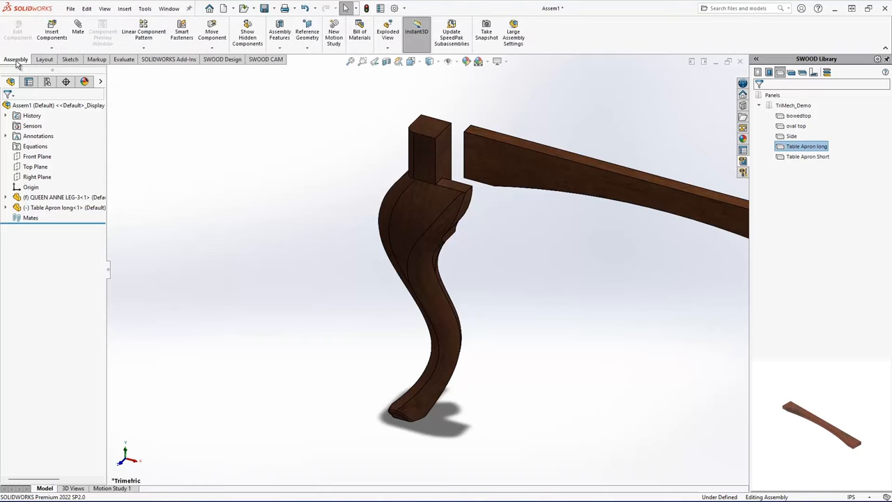
- Mate apron and leg faces Coincident, then mirror the aprons and legs into a four-legged frame
{"action": "left_click", "coordinate": [81, 29]}
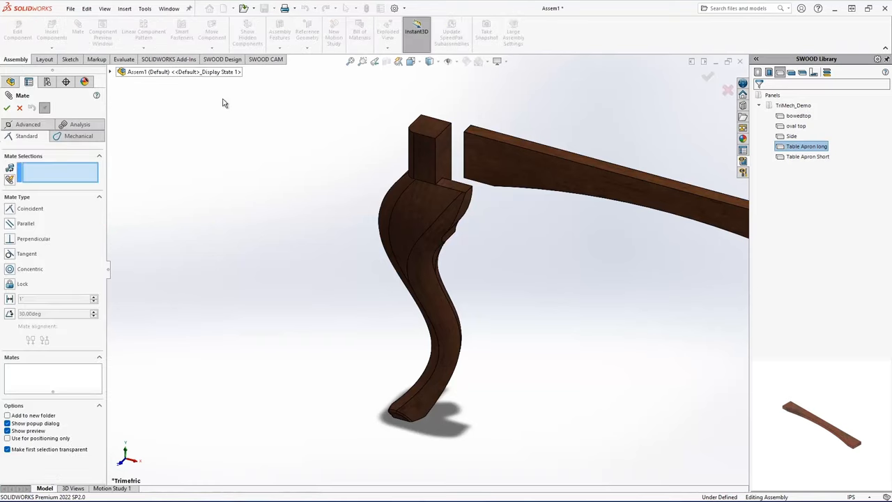
{"action": "left_click", "coordinate": [424, 153]}
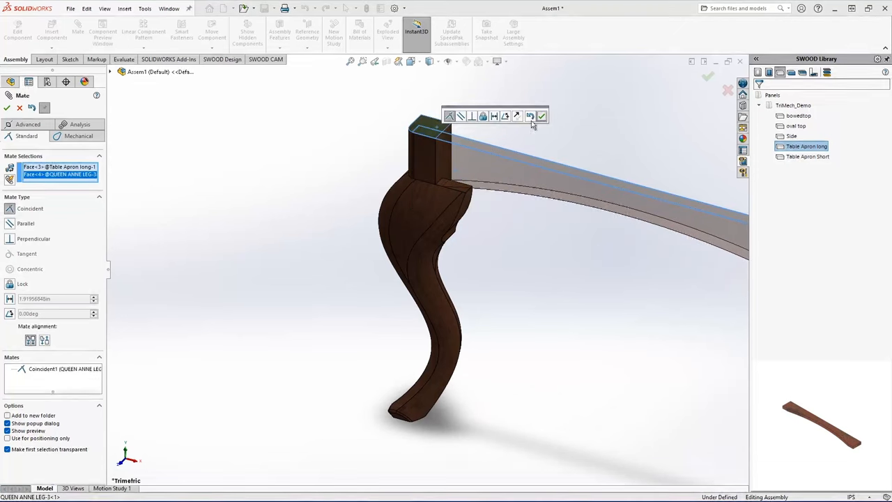
{"action": "left_click", "coordinate": [541, 116]}
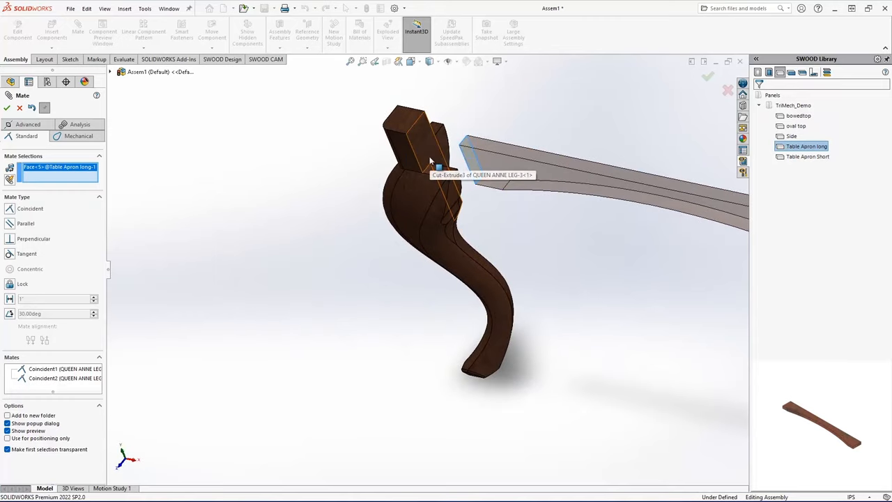
{"action": "left_click", "coordinate": [421, 156]}
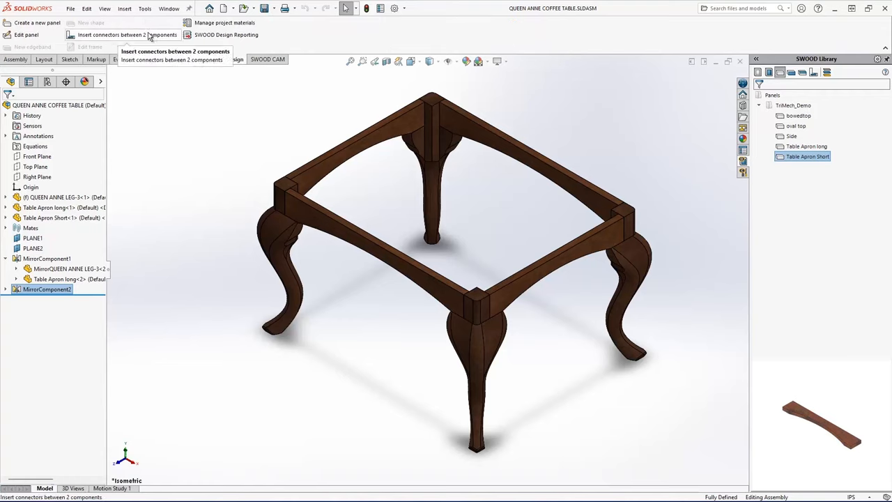
- Insert a Traditional Joinery mortise connector between the apron and leg interferences
{"action": "left_click", "coordinate": [125, 35]}
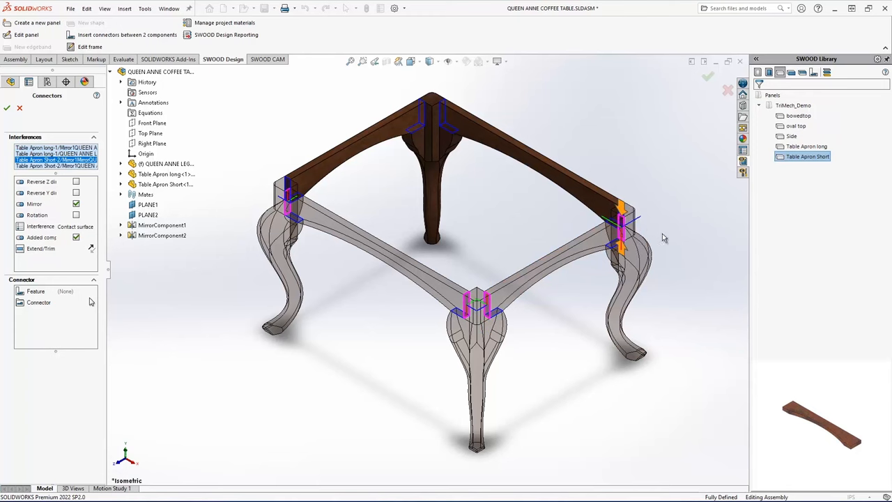
{"action": "left_click_drag", "start_coordinate": [662, 237], "coordinate": [477, 140]}
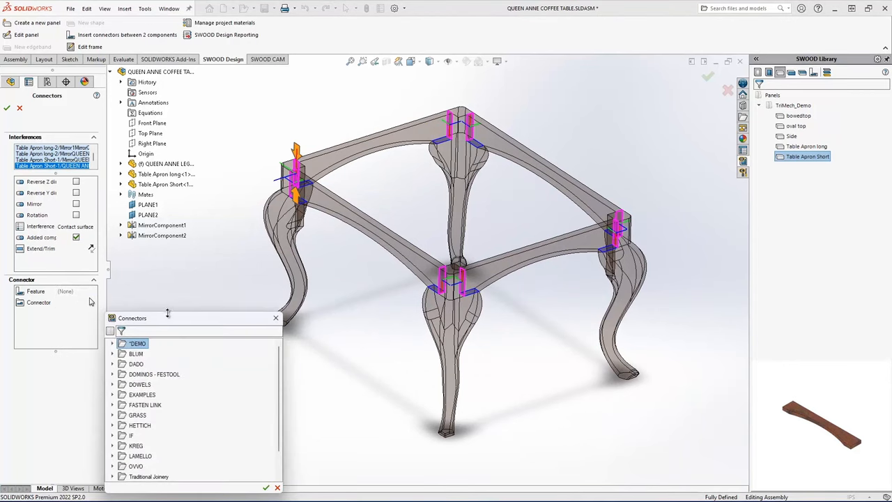
{"action": "left_click_drag", "start_coordinate": [132, 318], "coordinate": [120, 131]}
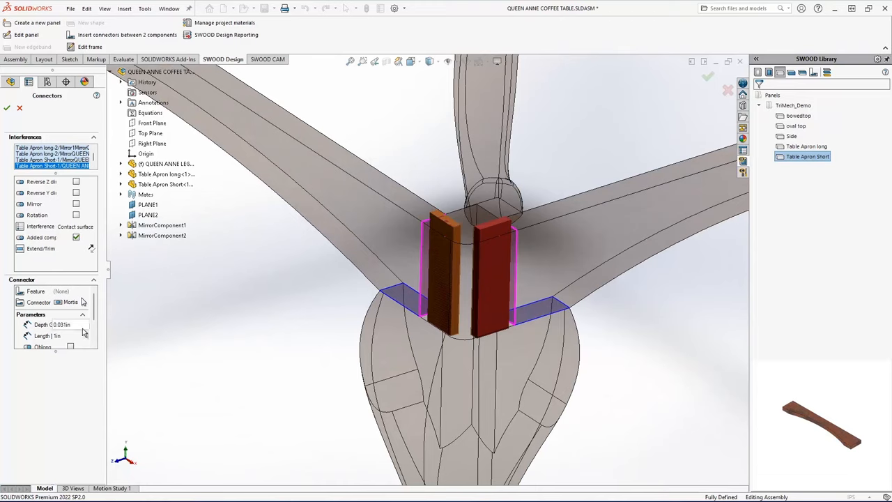
{"action": "scroll", "scroll_direction": "down", "scroll_amount": 3}
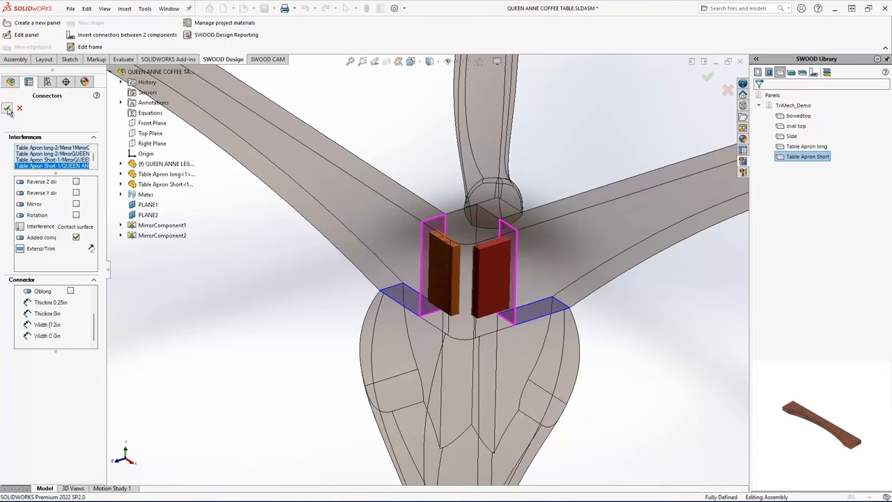
- Create the eight mortise connectors, hide a corner leg to check the tenons, then show it again
{"action": "left_click", "coordinate": [8, 109]}
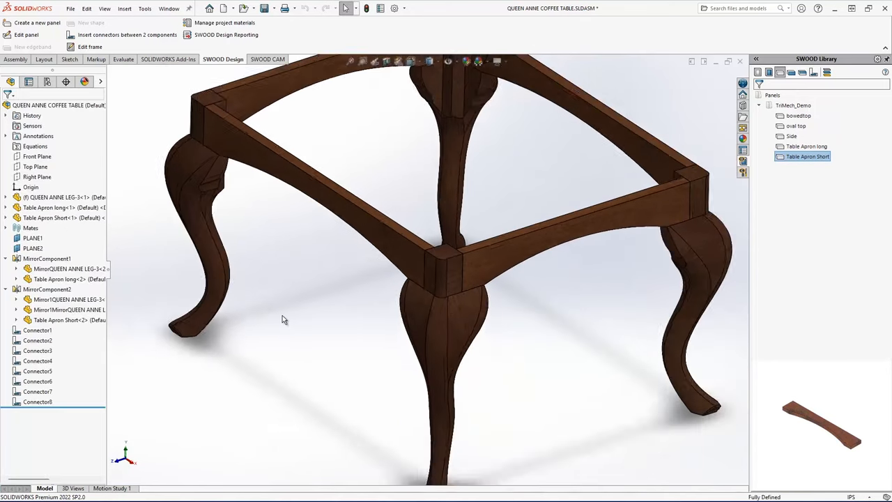
{"action": "left_click_drag", "start_coordinate": [282, 319], "coordinate": [401, 312]}
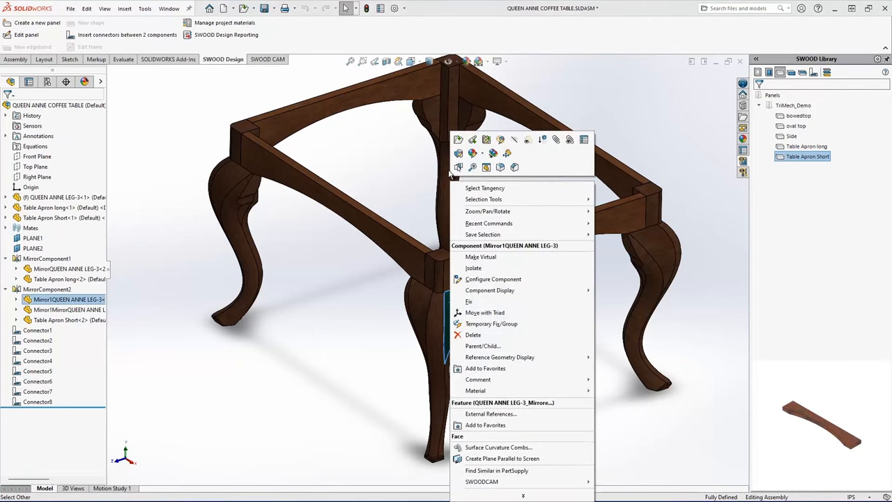
{"action": "left_click", "coordinate": [440, 298]}
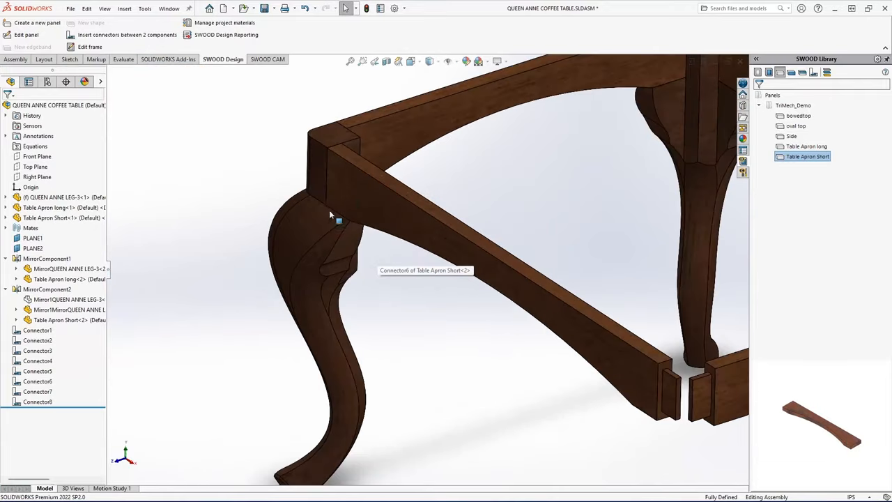
{"action": "right_click", "coordinate": [339, 221]}
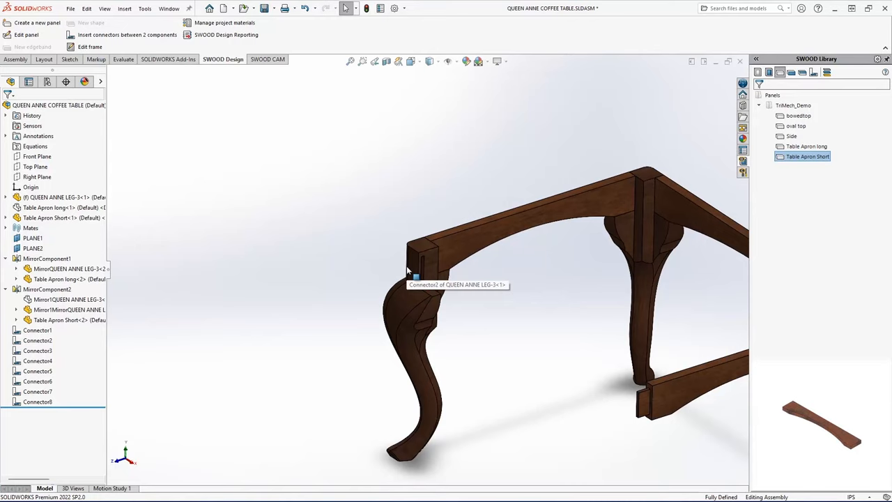
{"action": "mouse_move", "coordinate": [195, 221]}
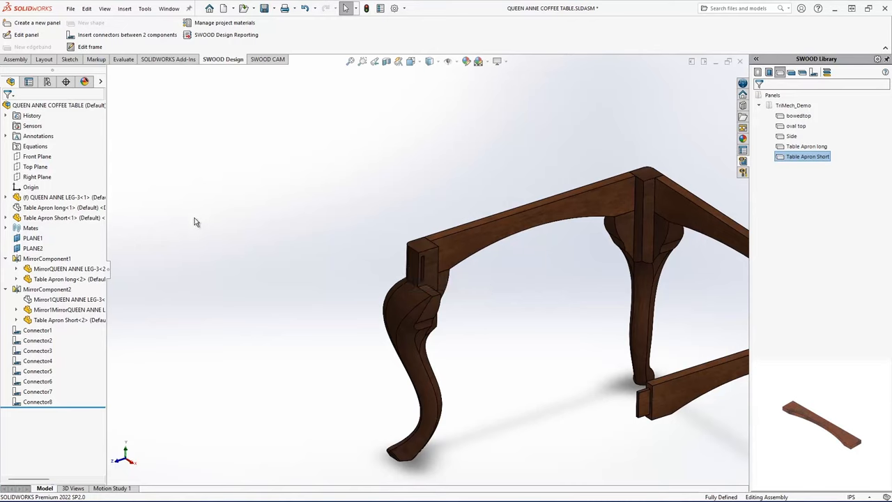
{"action": "left_click", "coordinate": [794, 125]}
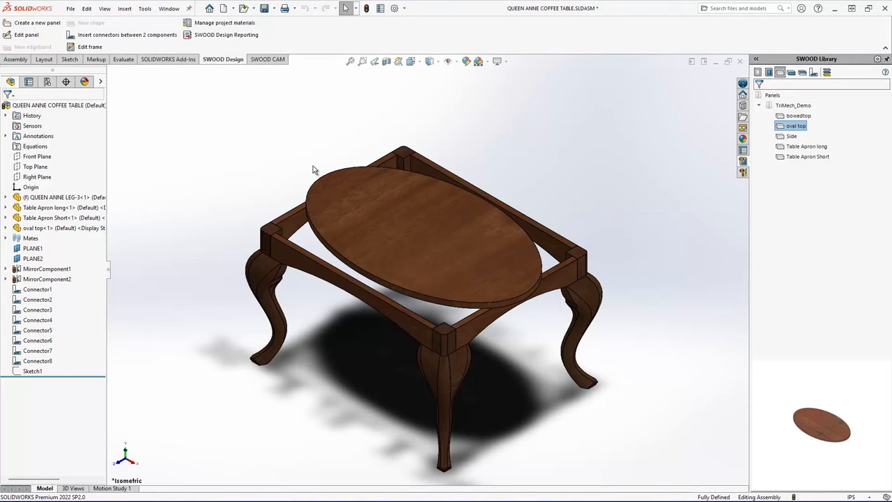
{"action": "mouse_move", "coordinate": [239, 106]}
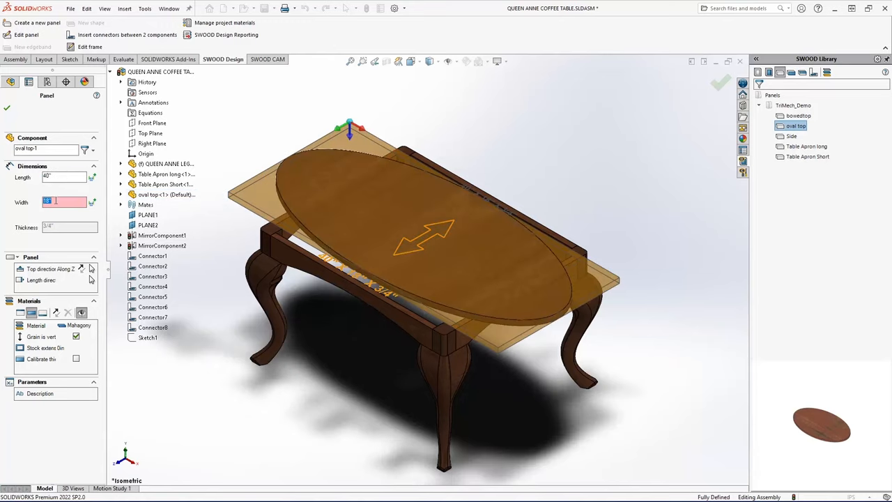
- Set the oval top Width to 30 inches and accept so it rests on the frame
{"action": "type", "text": "30"}
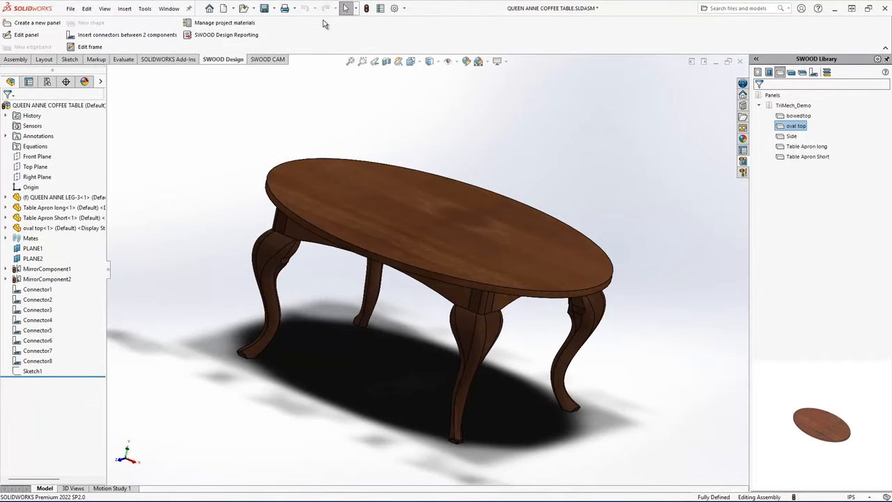
{"action": "mouse_move", "coordinate": [362, 8]}
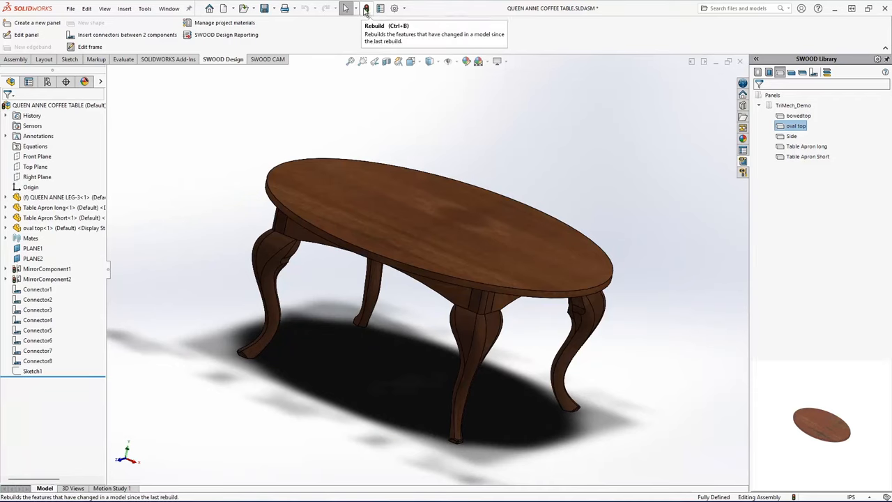
- Rebuild, apply the Corob #6 1/16" Bead profile to the top edge, and view the table isometrically
{"action": "left_click", "coordinate": [363, 8]}
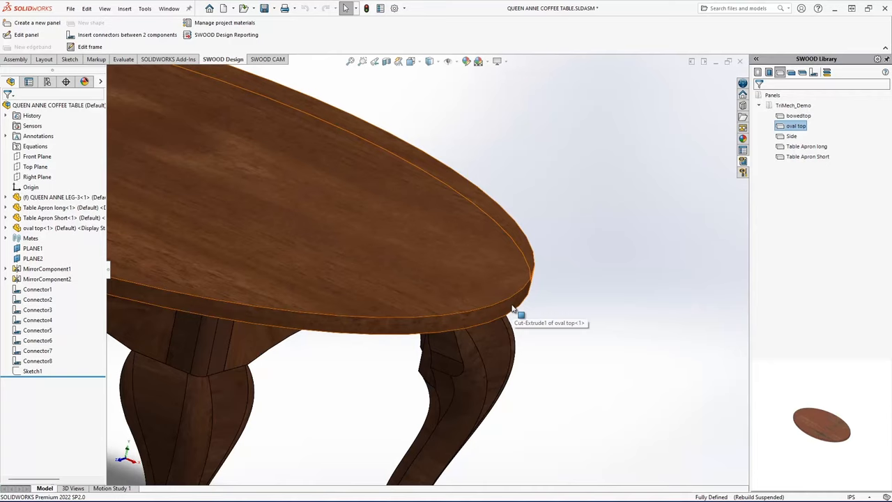
{"action": "mouse_move", "coordinate": [665, 294]}
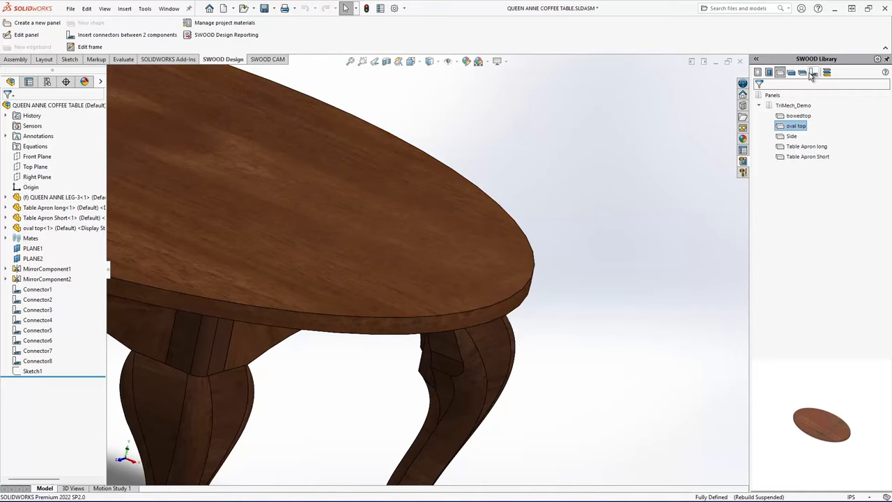
{"action": "left_click", "coordinate": [803, 73]}
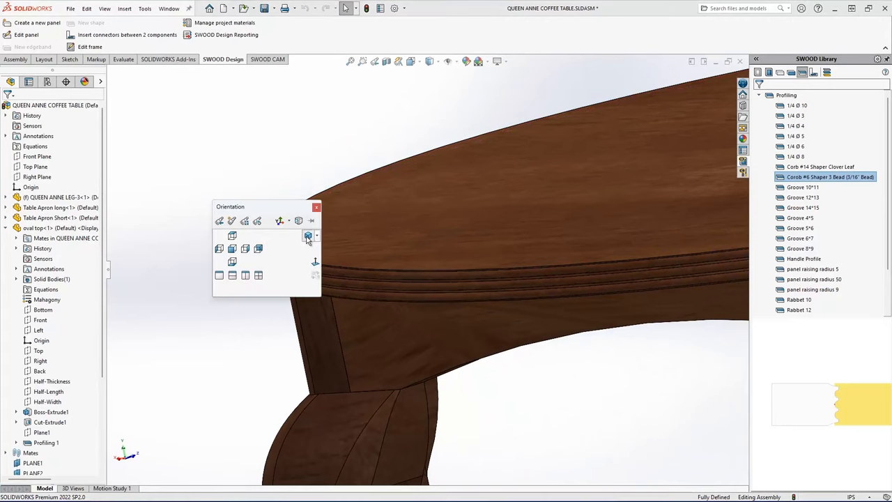
{"action": "left_click", "coordinate": [308, 234]}
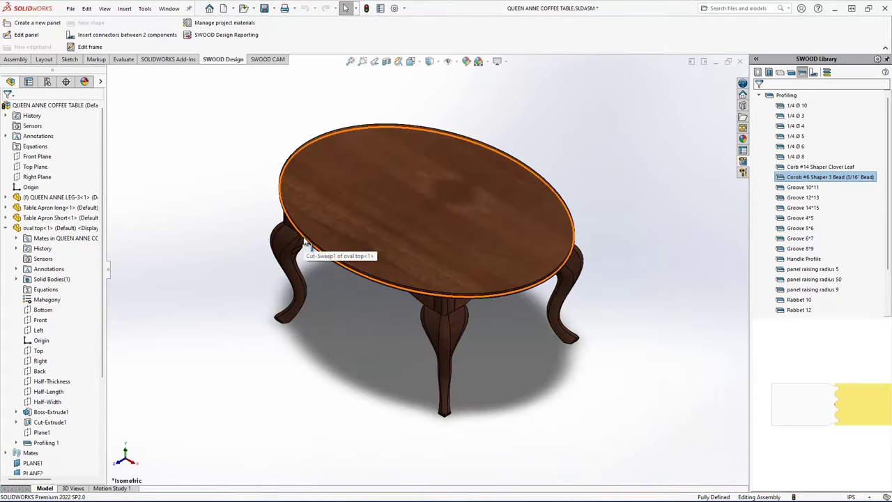